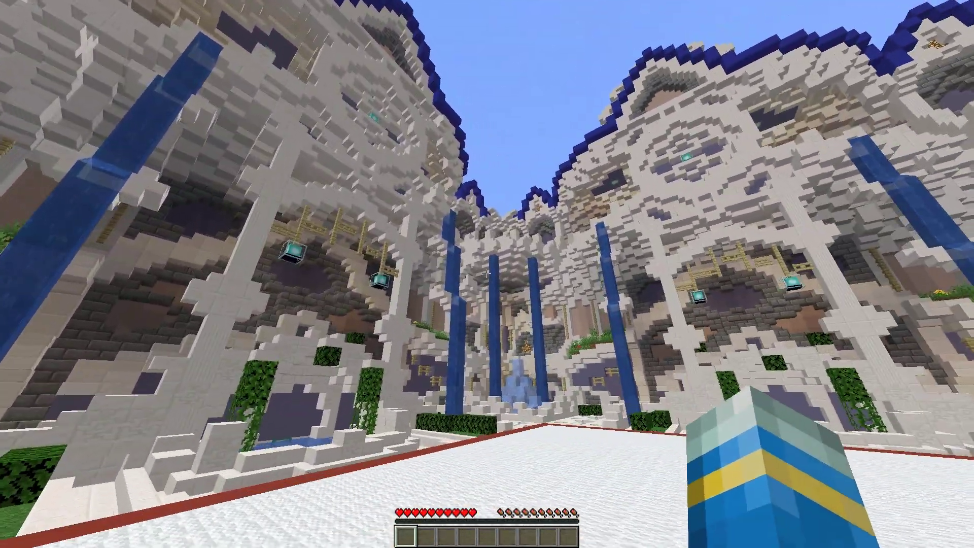
mouse_move(487, 274)
type("/arena vtre")
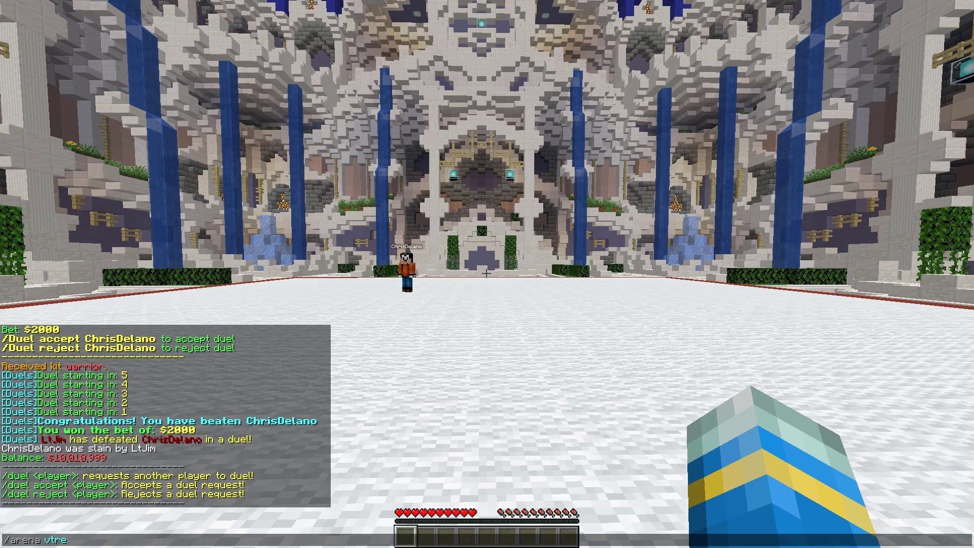
- Create the arena serverminer with /arena create, set its spawn1, and start the /duel command
type("create")
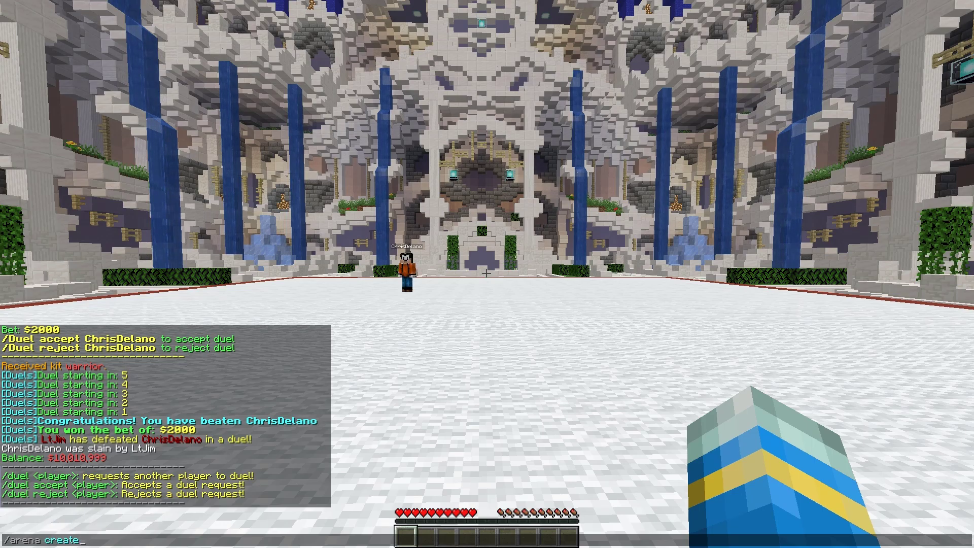
type("serverminer")
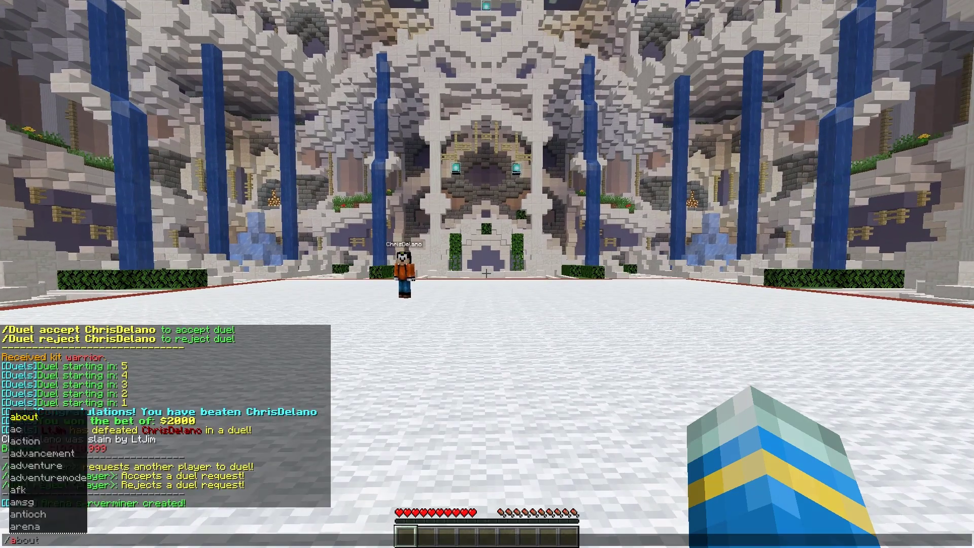
type("arena servermin")
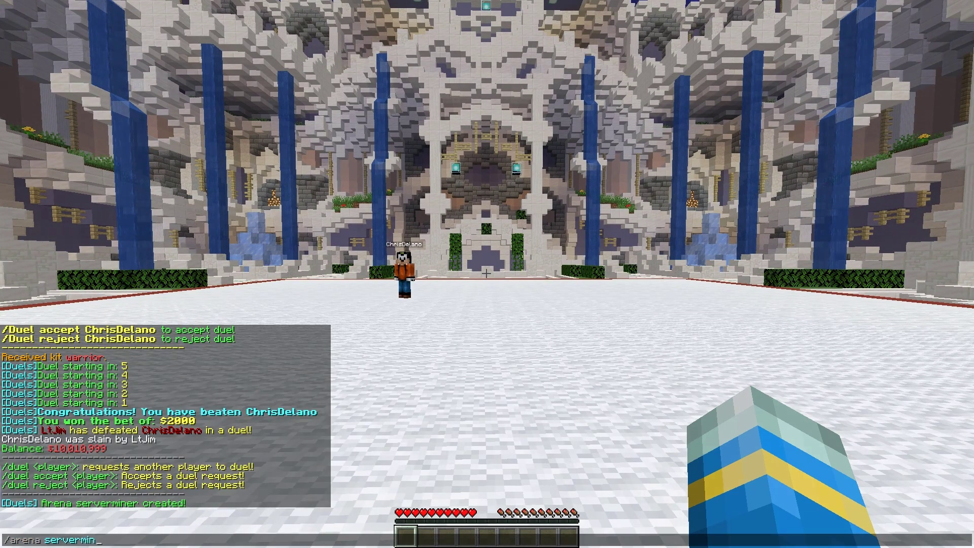
type("setspawn1")
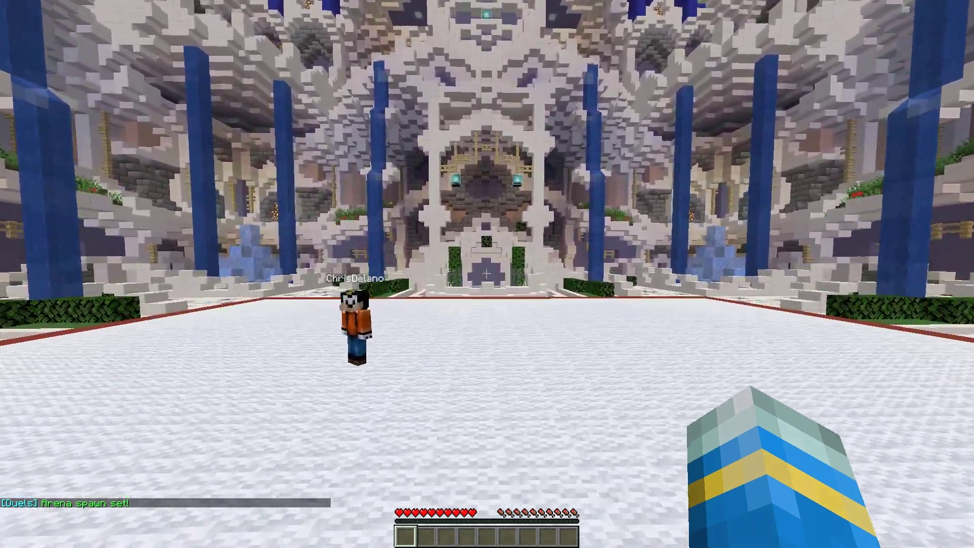
mouse_move(487, 274)
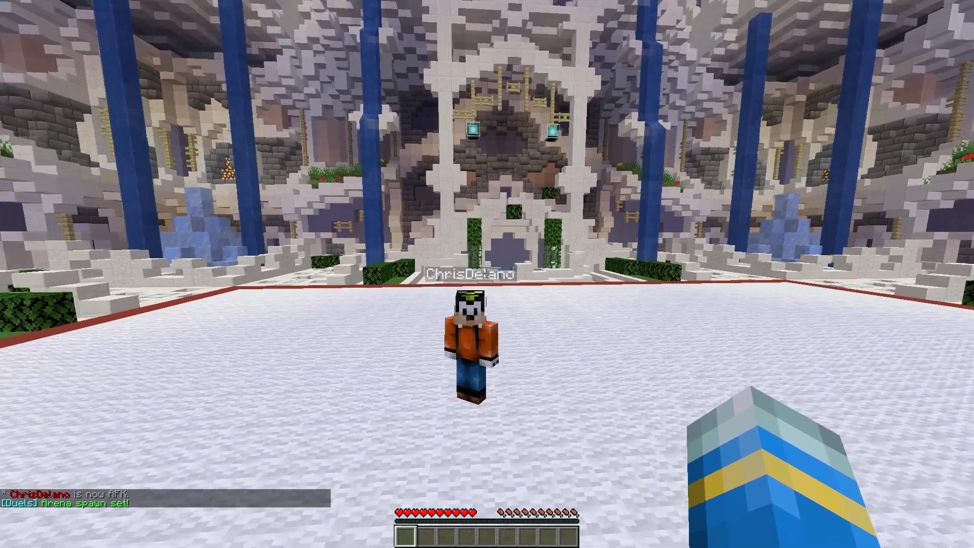
type("/duel")
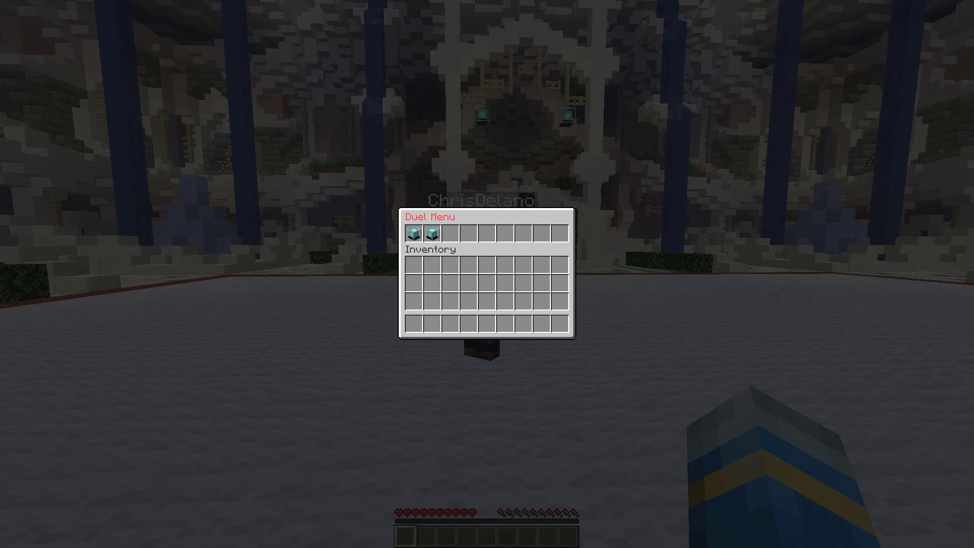
mouse_move(415, 233)
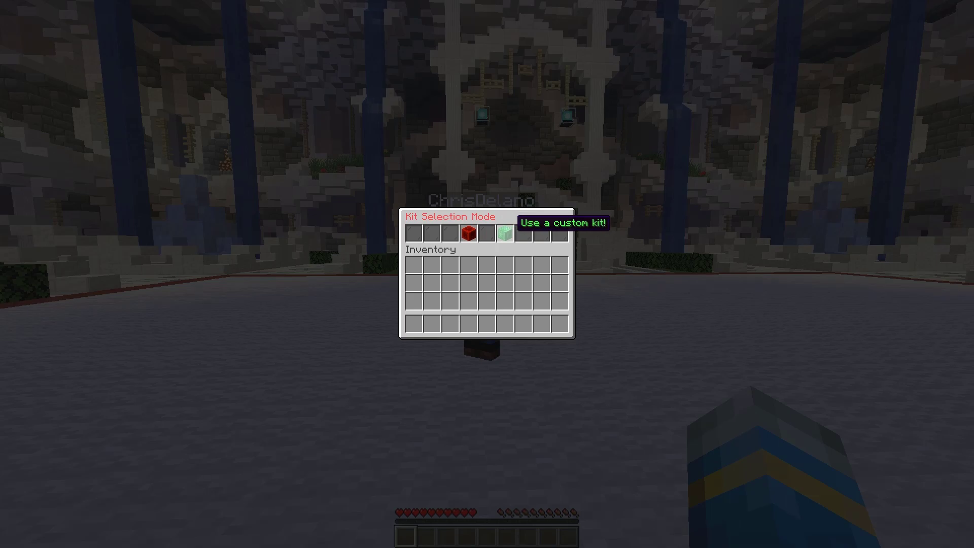
mouse_move(413, 234)
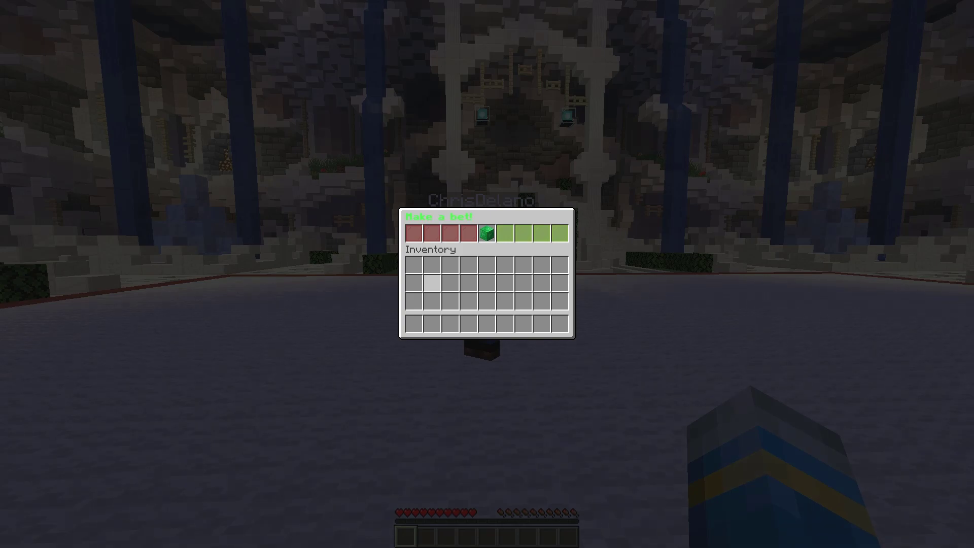
mouse_move(486, 235)
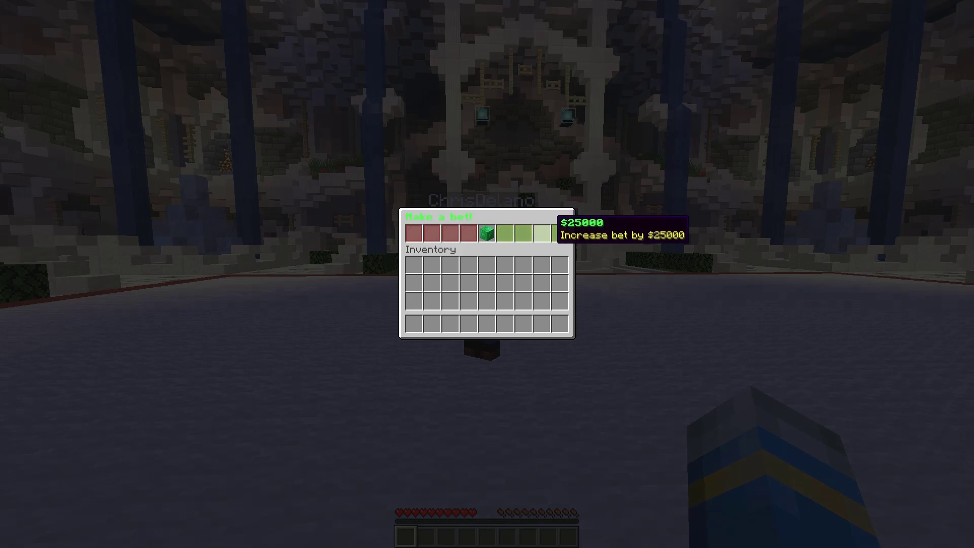
mouse_move(486, 234)
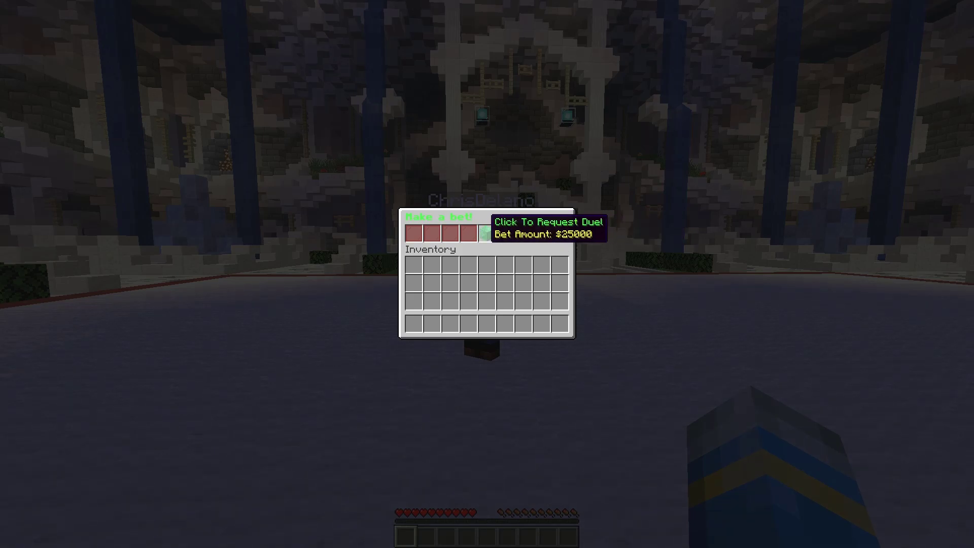
mouse_move(500, 234)
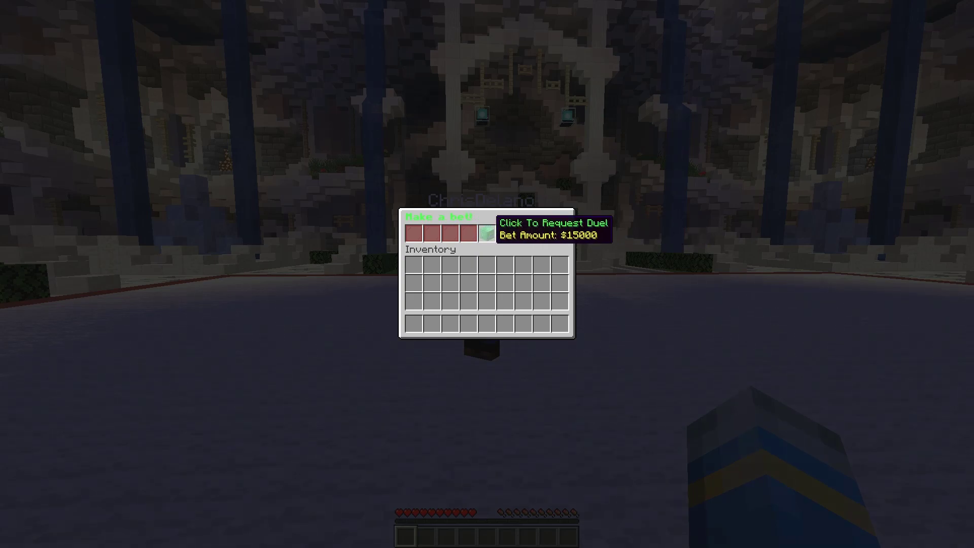
- Lower the bet to $40000 in the betting menu and send the warrior-kit duel request
left_click(488, 231)
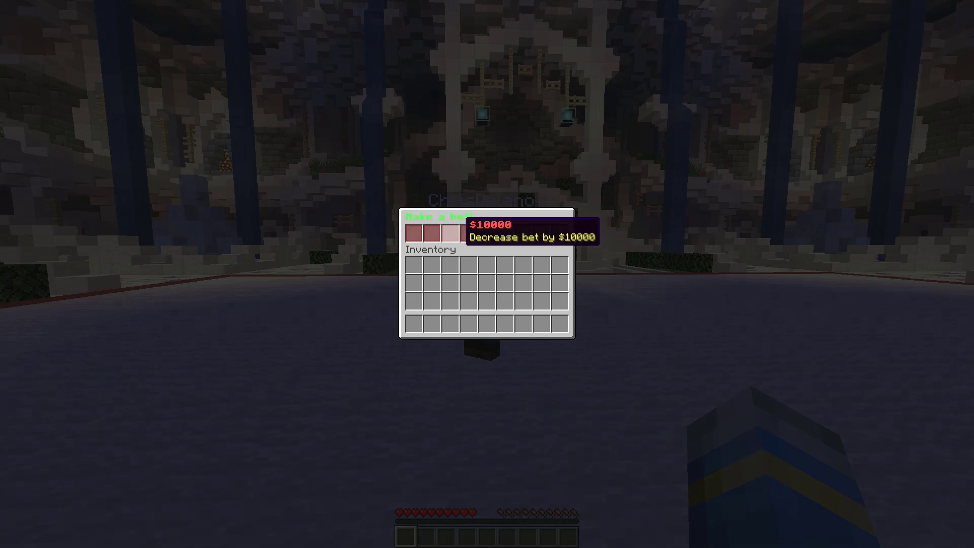
key("Escape")
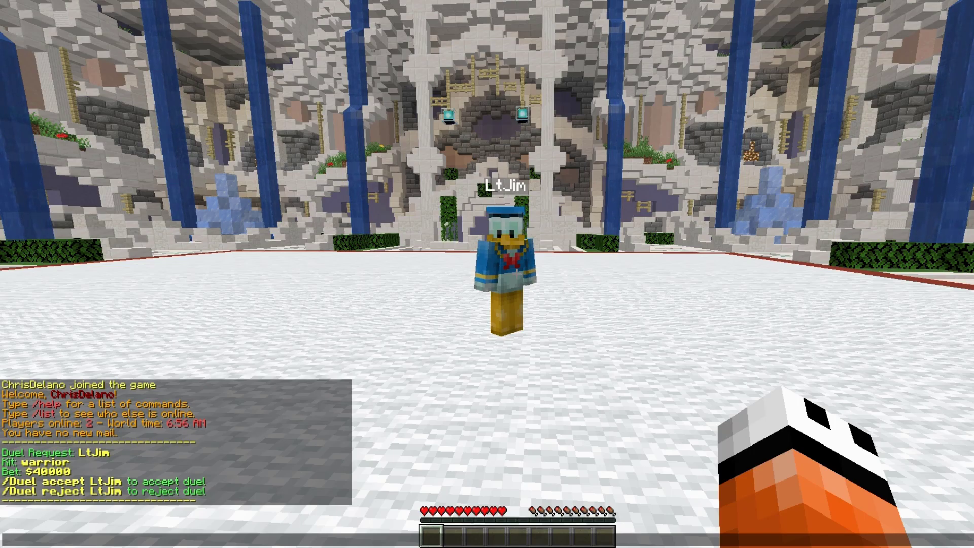
- Accept the duel request as the other player to start the warrior-kit fight
type("/duekl")
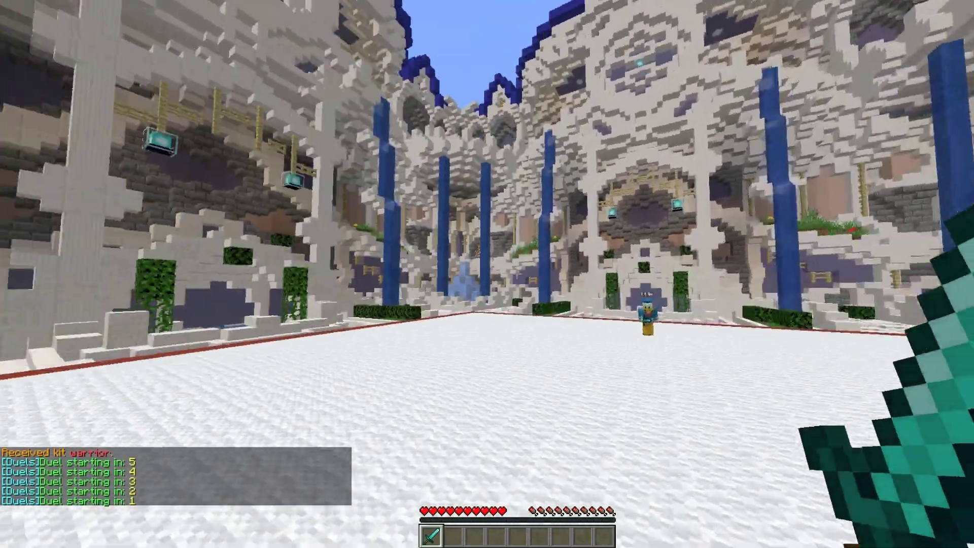
mouse_move(487, 274)
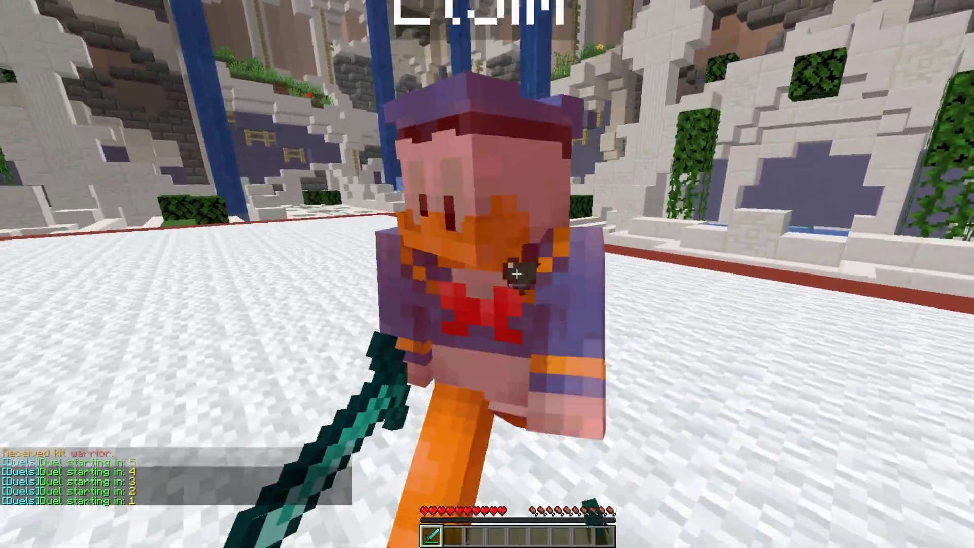
mouse_move(487, 274)
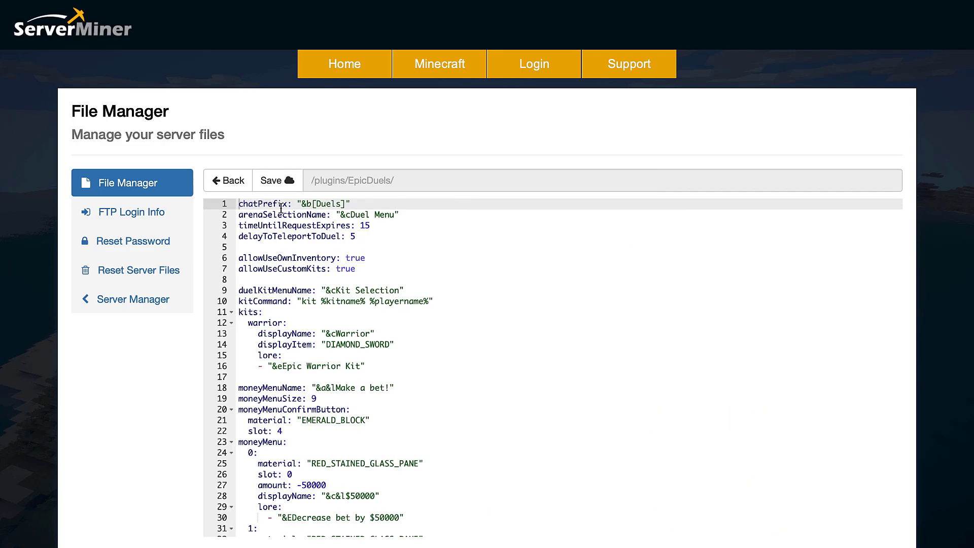
mouse_move(281, 217)
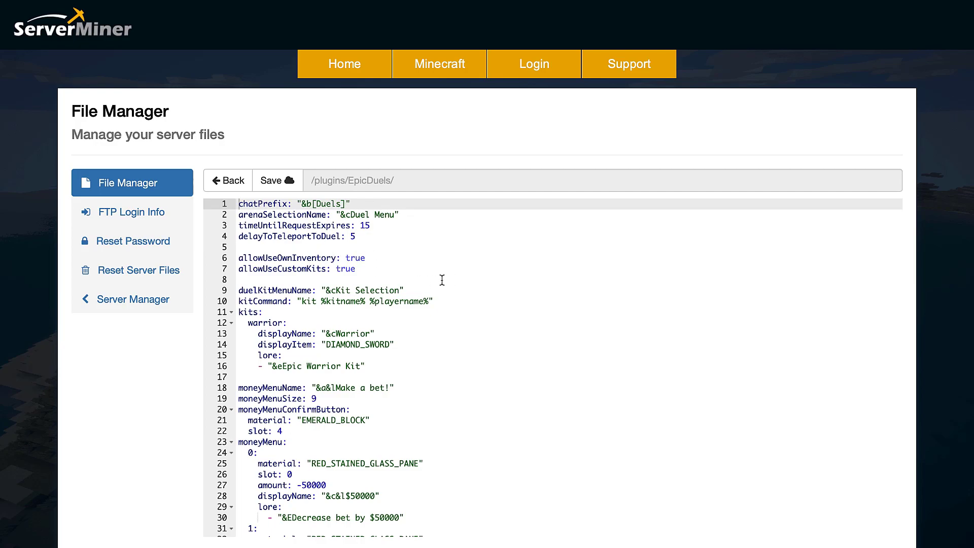
- Open EpicDuels config.yml for editing and scroll to the kits and bet menu settings
left_click(373, 225)
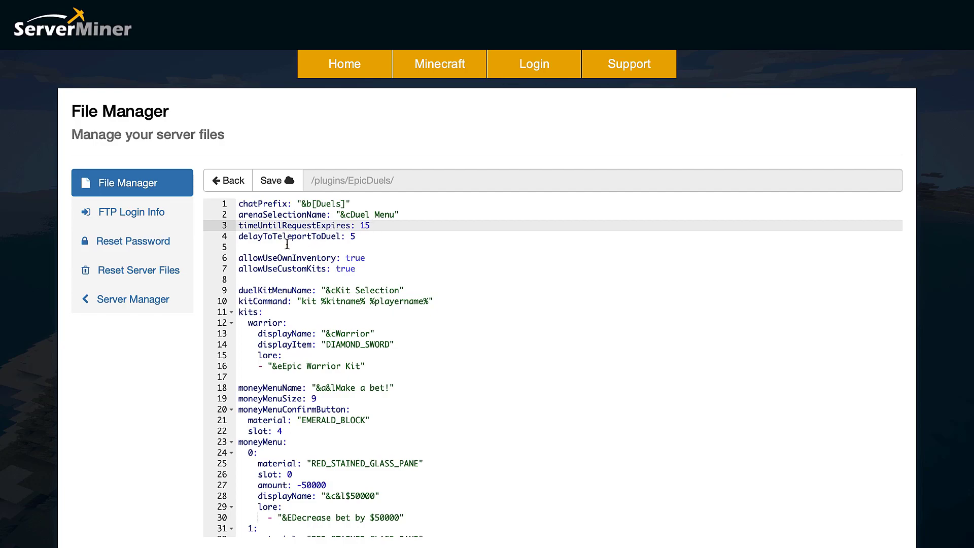
mouse_move(372, 238)
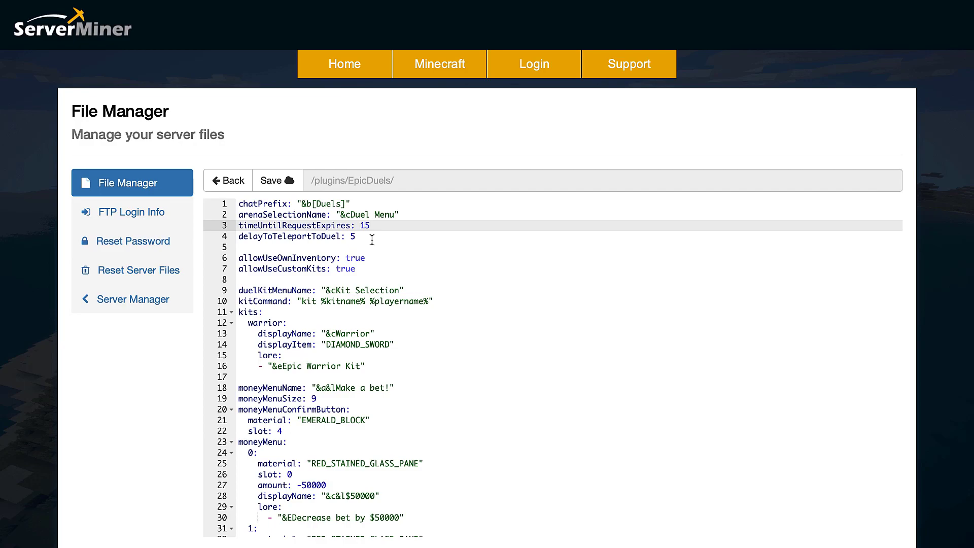
mouse_move(342, 255)
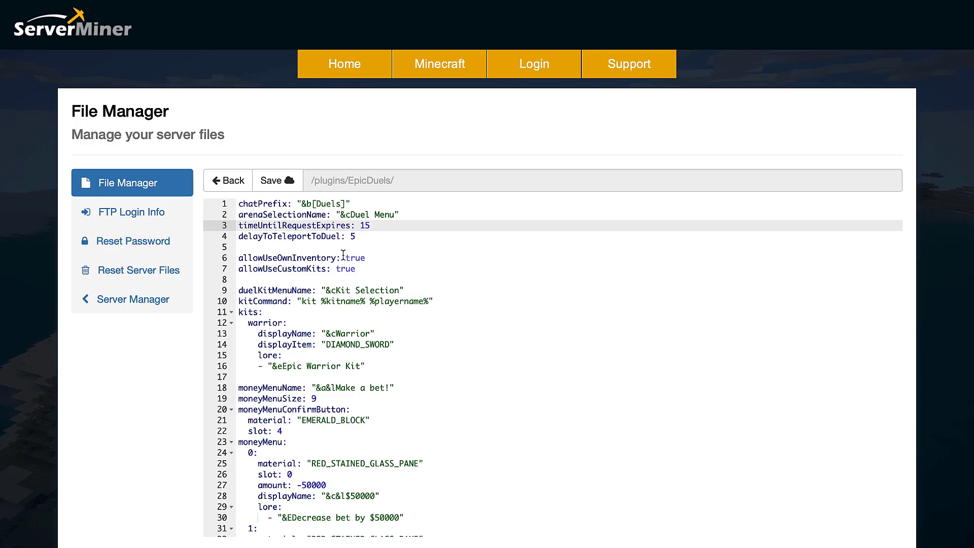
mouse_move(377, 272)
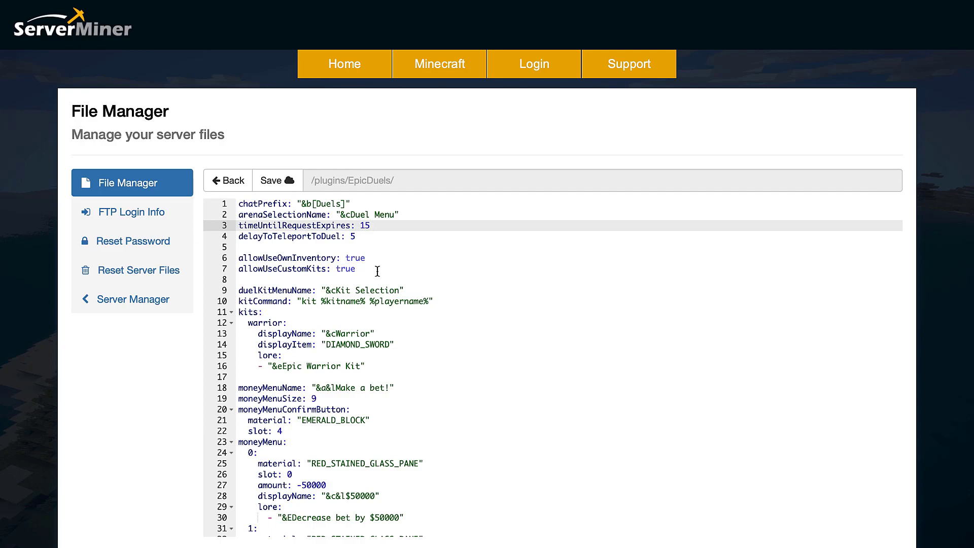
mouse_move(286, 290)
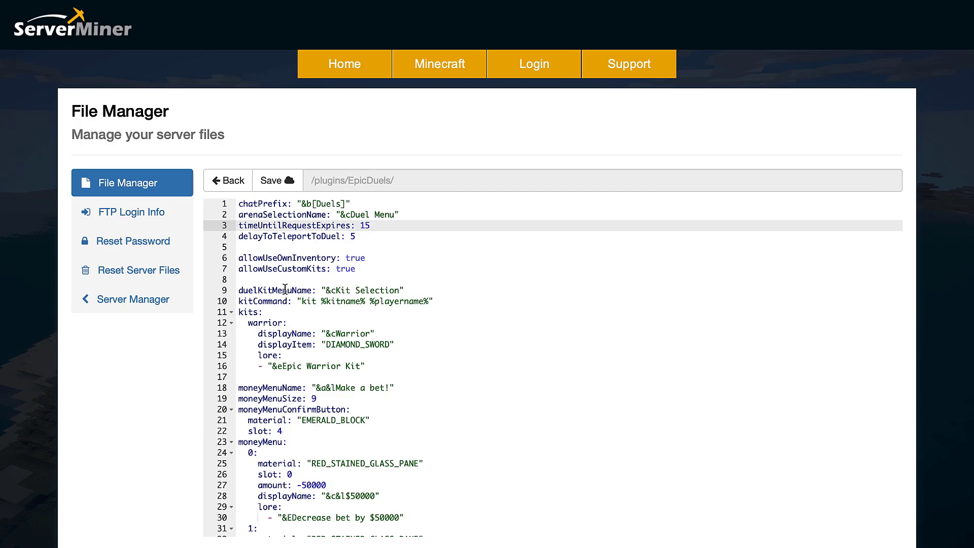
scroll("down", 3)
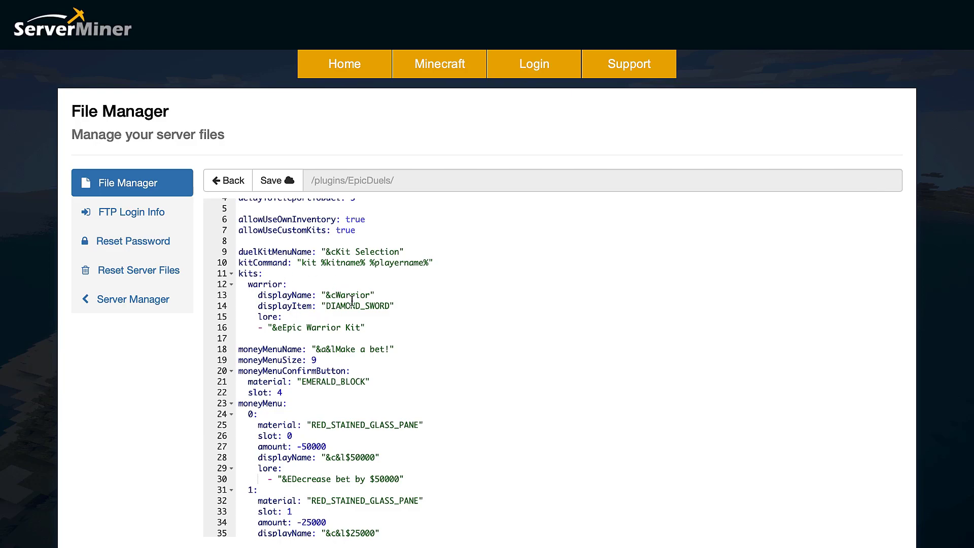
mouse_move(367, 321)
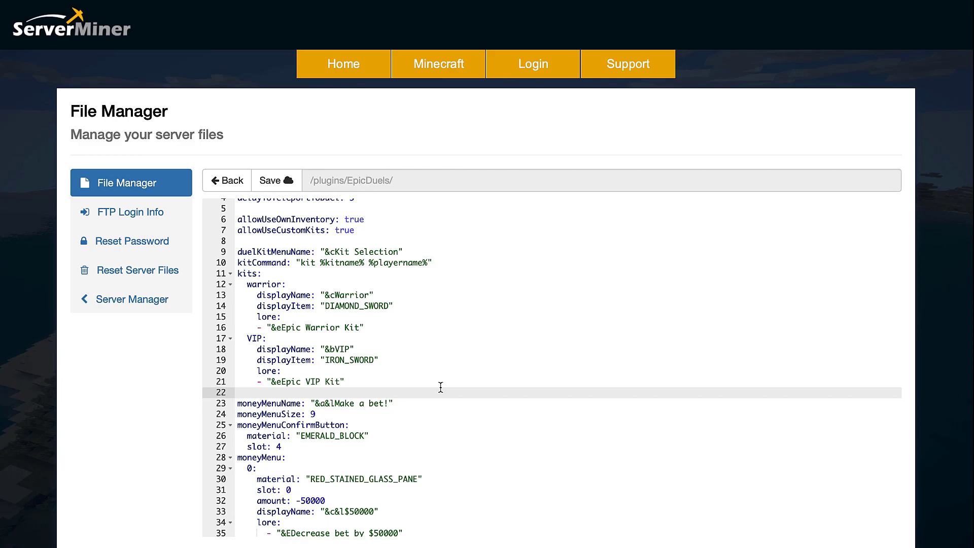
- Review the moneyMenu bet entries, then return to the EpicDuels folder file list
scroll("down", 3)
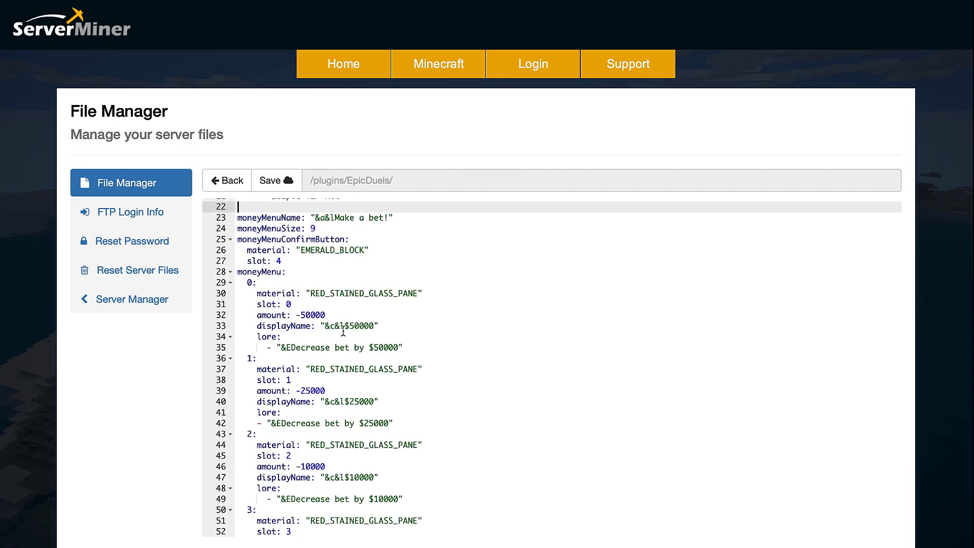
mouse_move(309, 258)
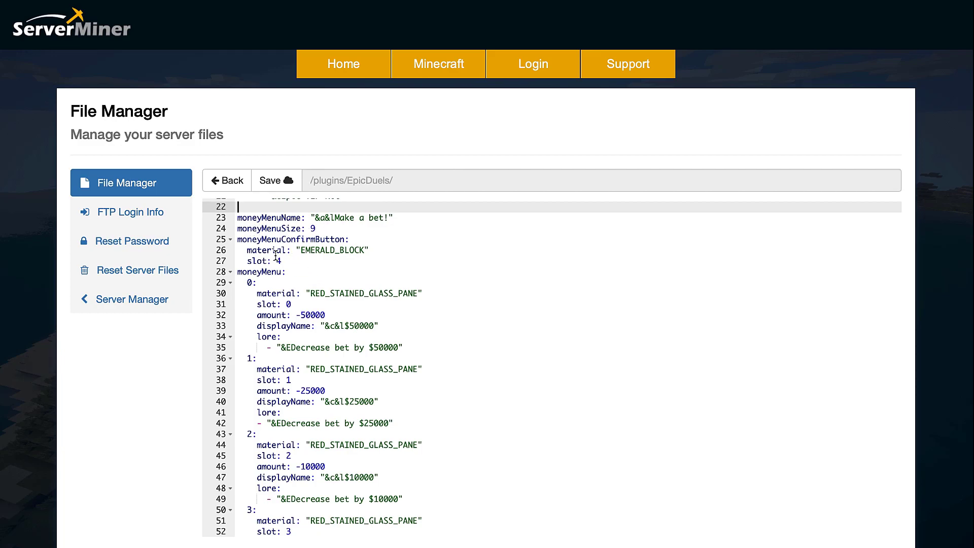
mouse_move(350, 271)
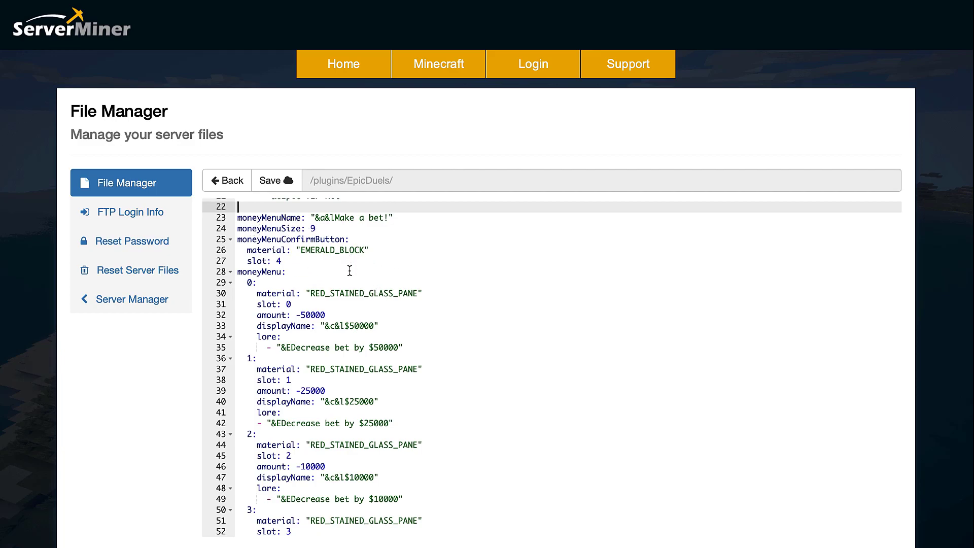
scroll("down", 3)
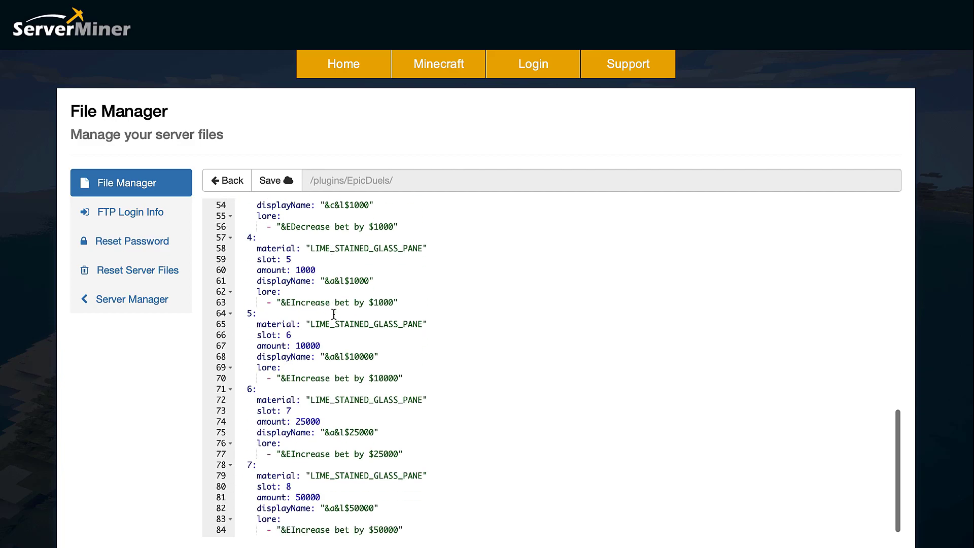
scroll("down", 3)
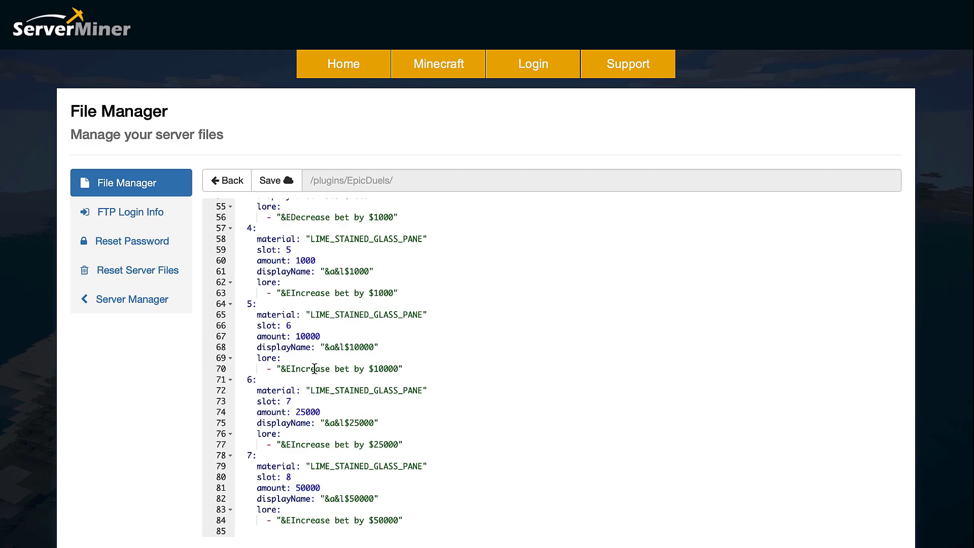
mouse_move(300, 326)
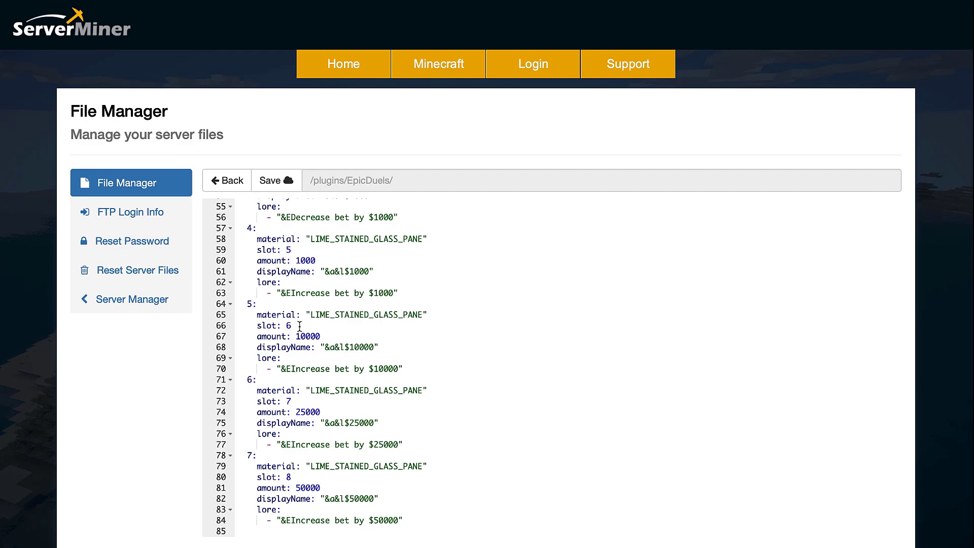
left_click(227, 181)
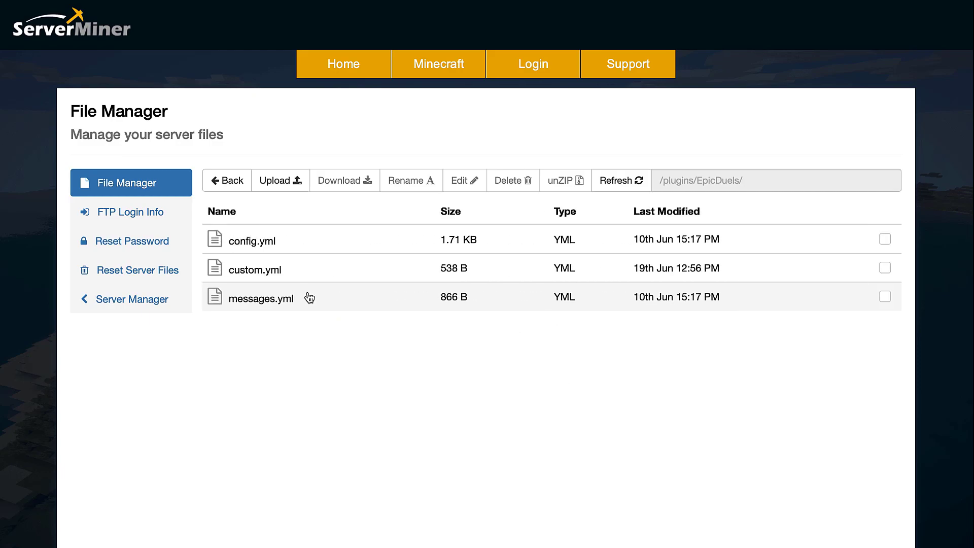
mouse_move(286, 273)
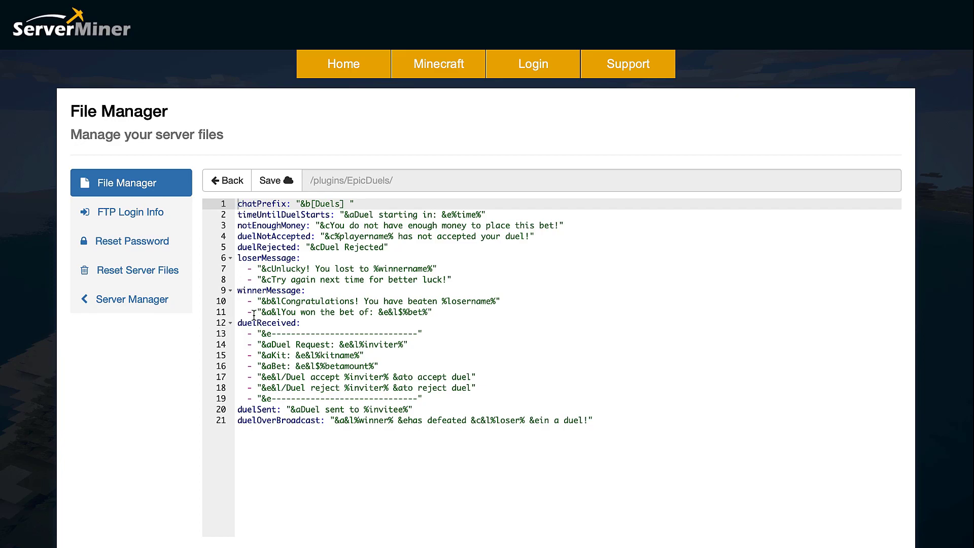
- View messages.yml with the EpicDuels duel chat messages
left_click(226, 181)
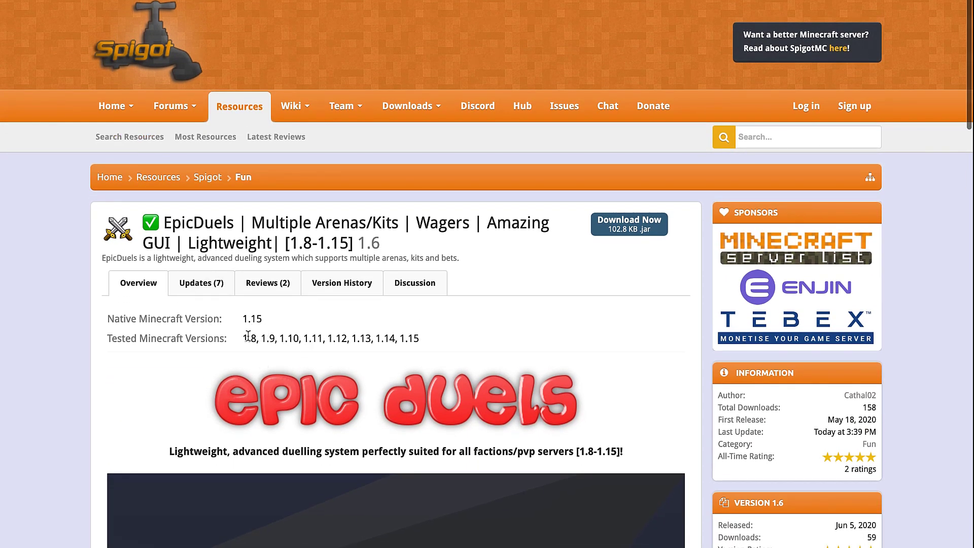
- Scroll through the EpicDuels features, commands and requirements, then back to the overview
scroll("down", 3)
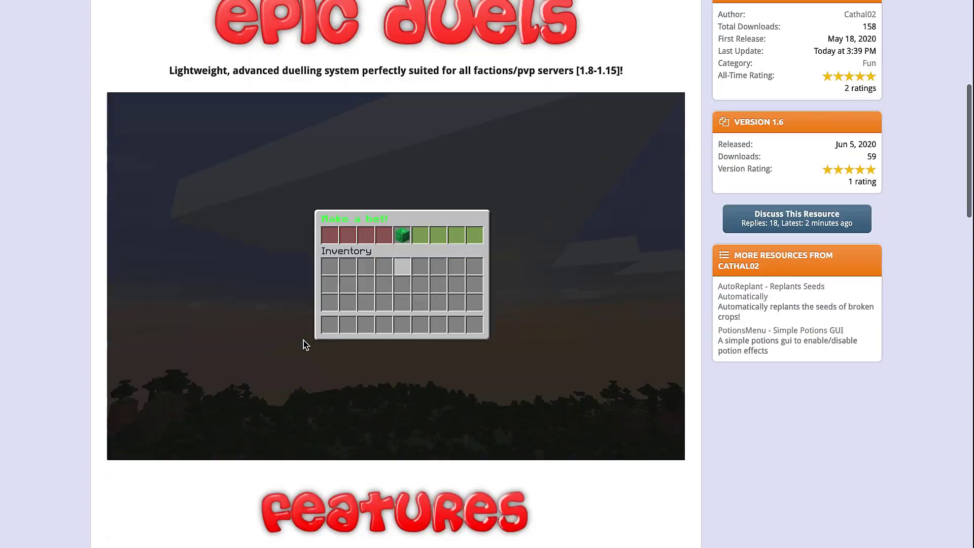
scroll("down", 3)
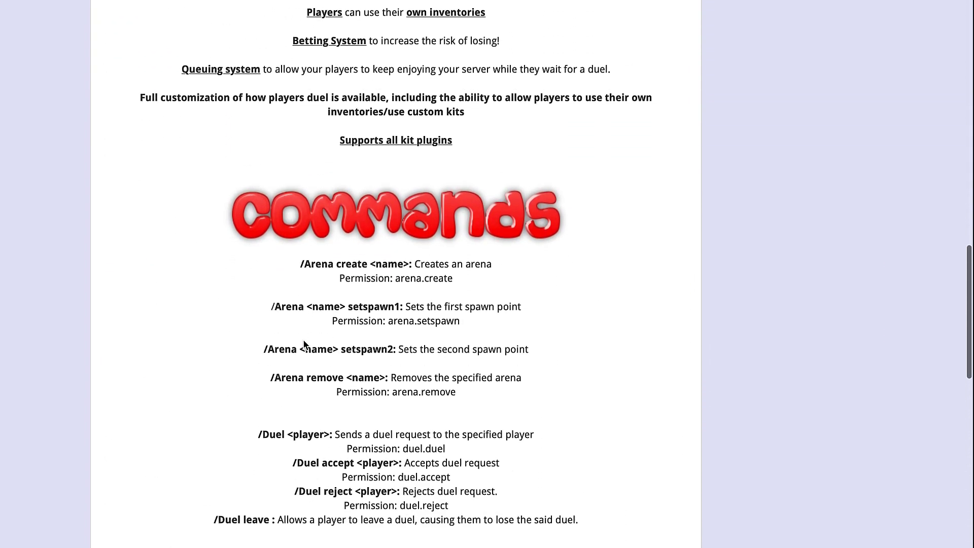
scroll("down", 3)
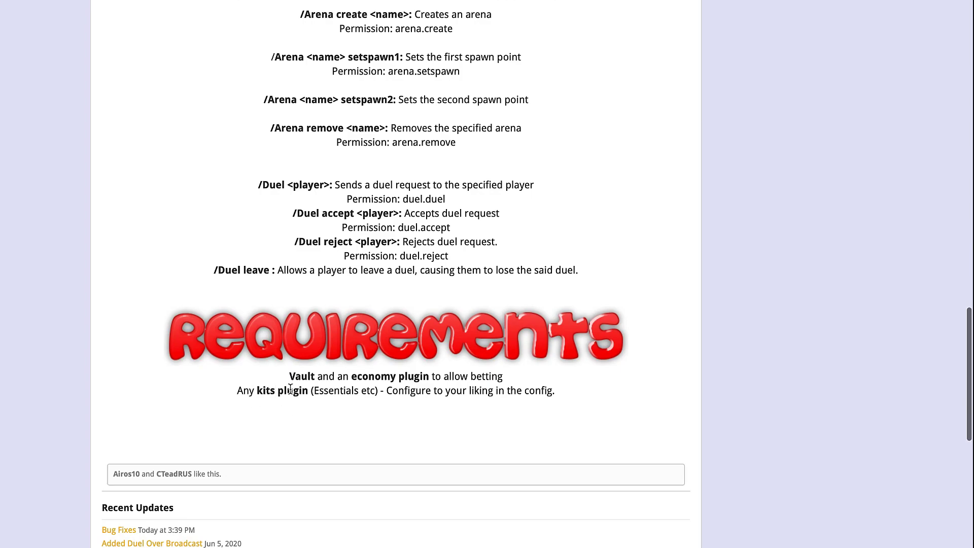
scroll("up", 3)
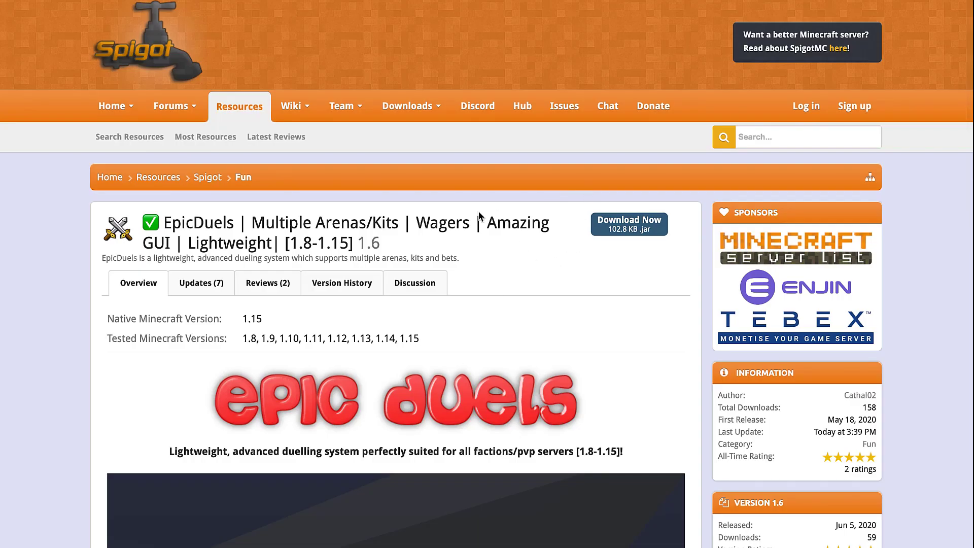